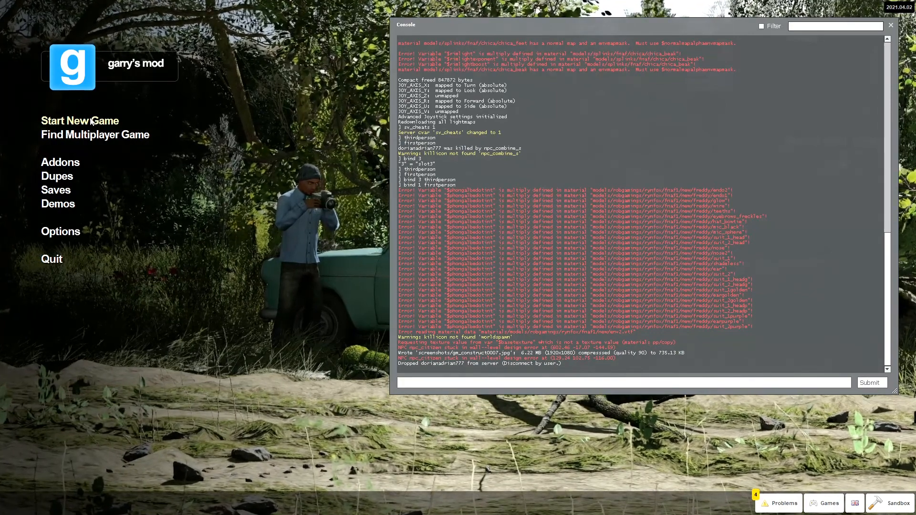
Start a new game and dismiss the console to reveal the Sandbox map list
{"action": "left_click", "coordinate": [80, 120]}
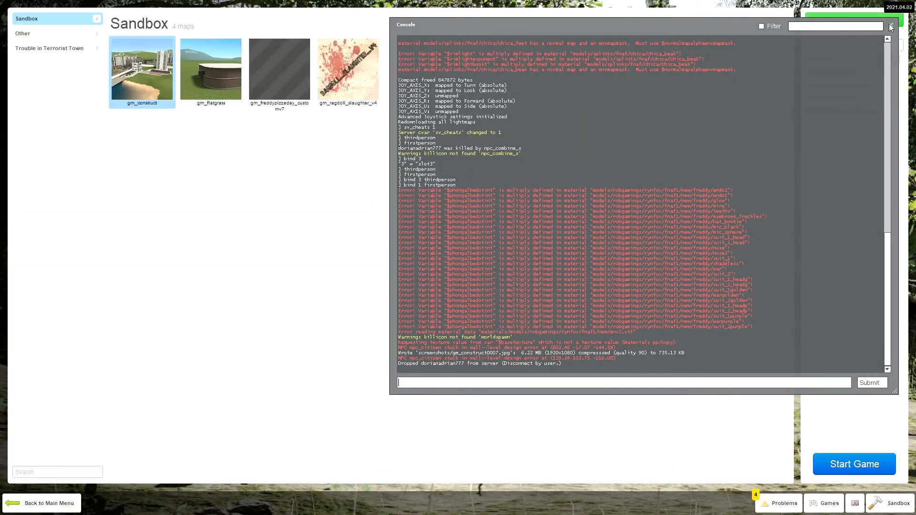
{"action": "left_click", "coordinate": [889, 27]}
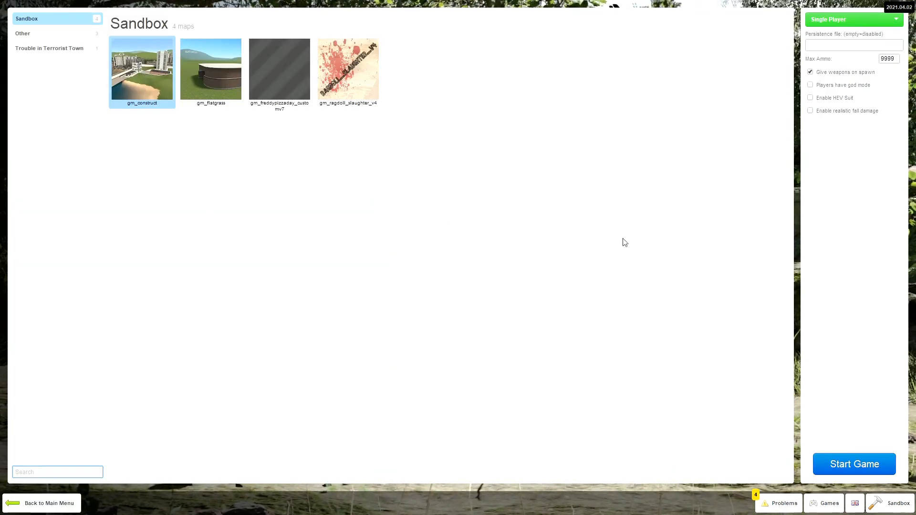
Launch a single-player Sandbox game on gm_construct
{"action": "left_click", "coordinate": [854, 464]}
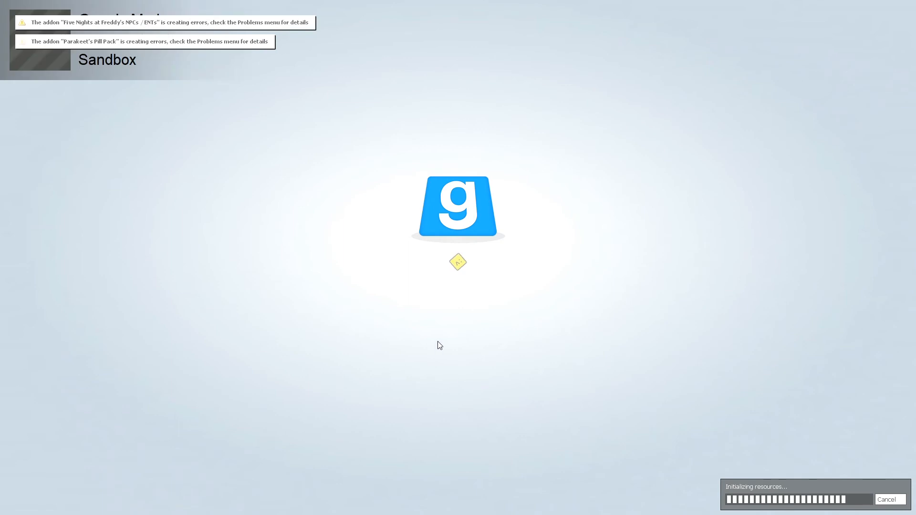
{"action": "mouse_move", "coordinate": [509, 383]}
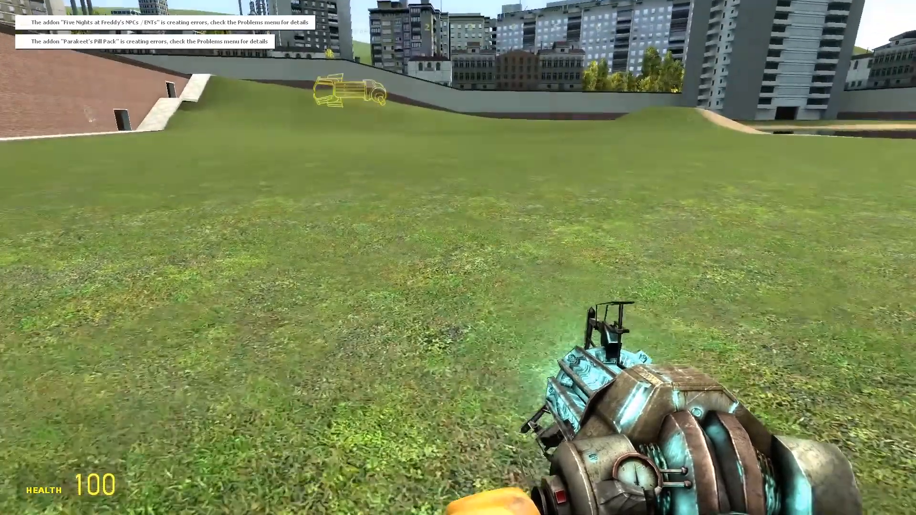
Open the spawn menu's Pills tab and pick a pill category to morph from
{"action": "key", "text": "q"}
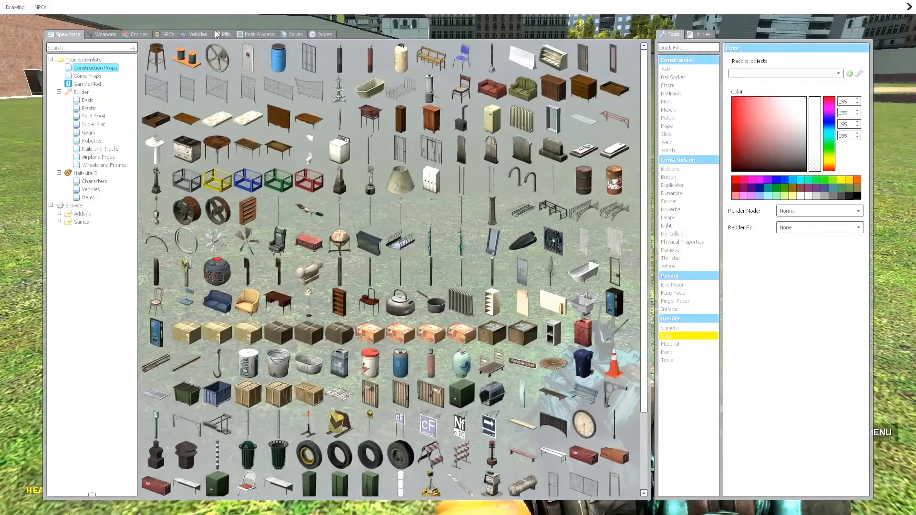
{"action": "left_click", "coordinate": [223, 34]}
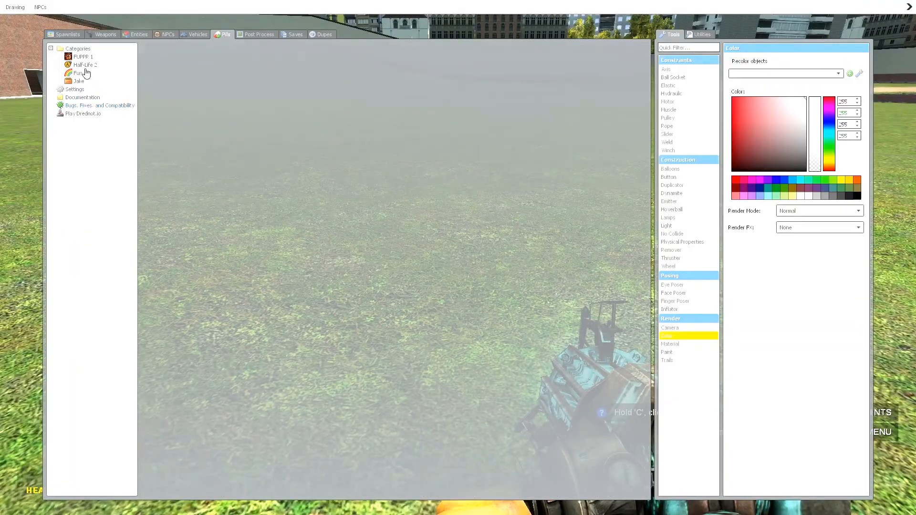
{"action": "left_click", "coordinate": [82, 57]}
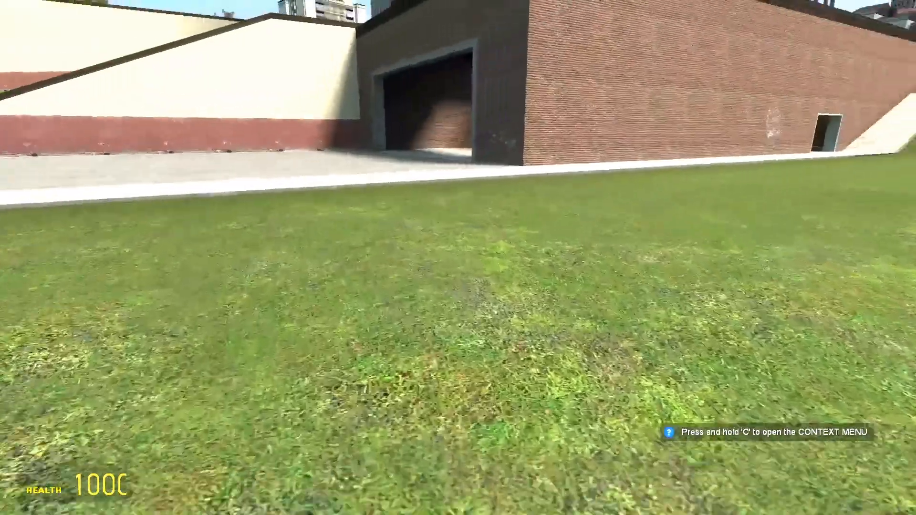
{"action": "mouse_move", "coordinate": [458, 258]}
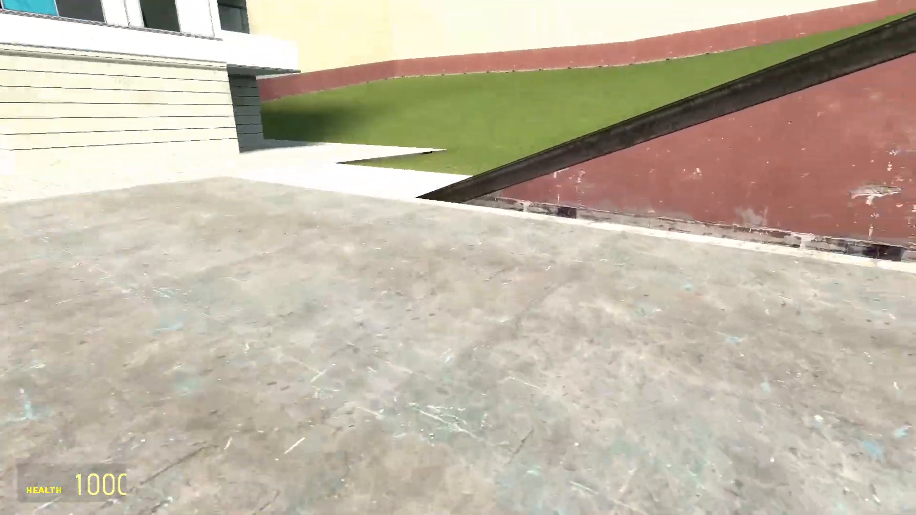